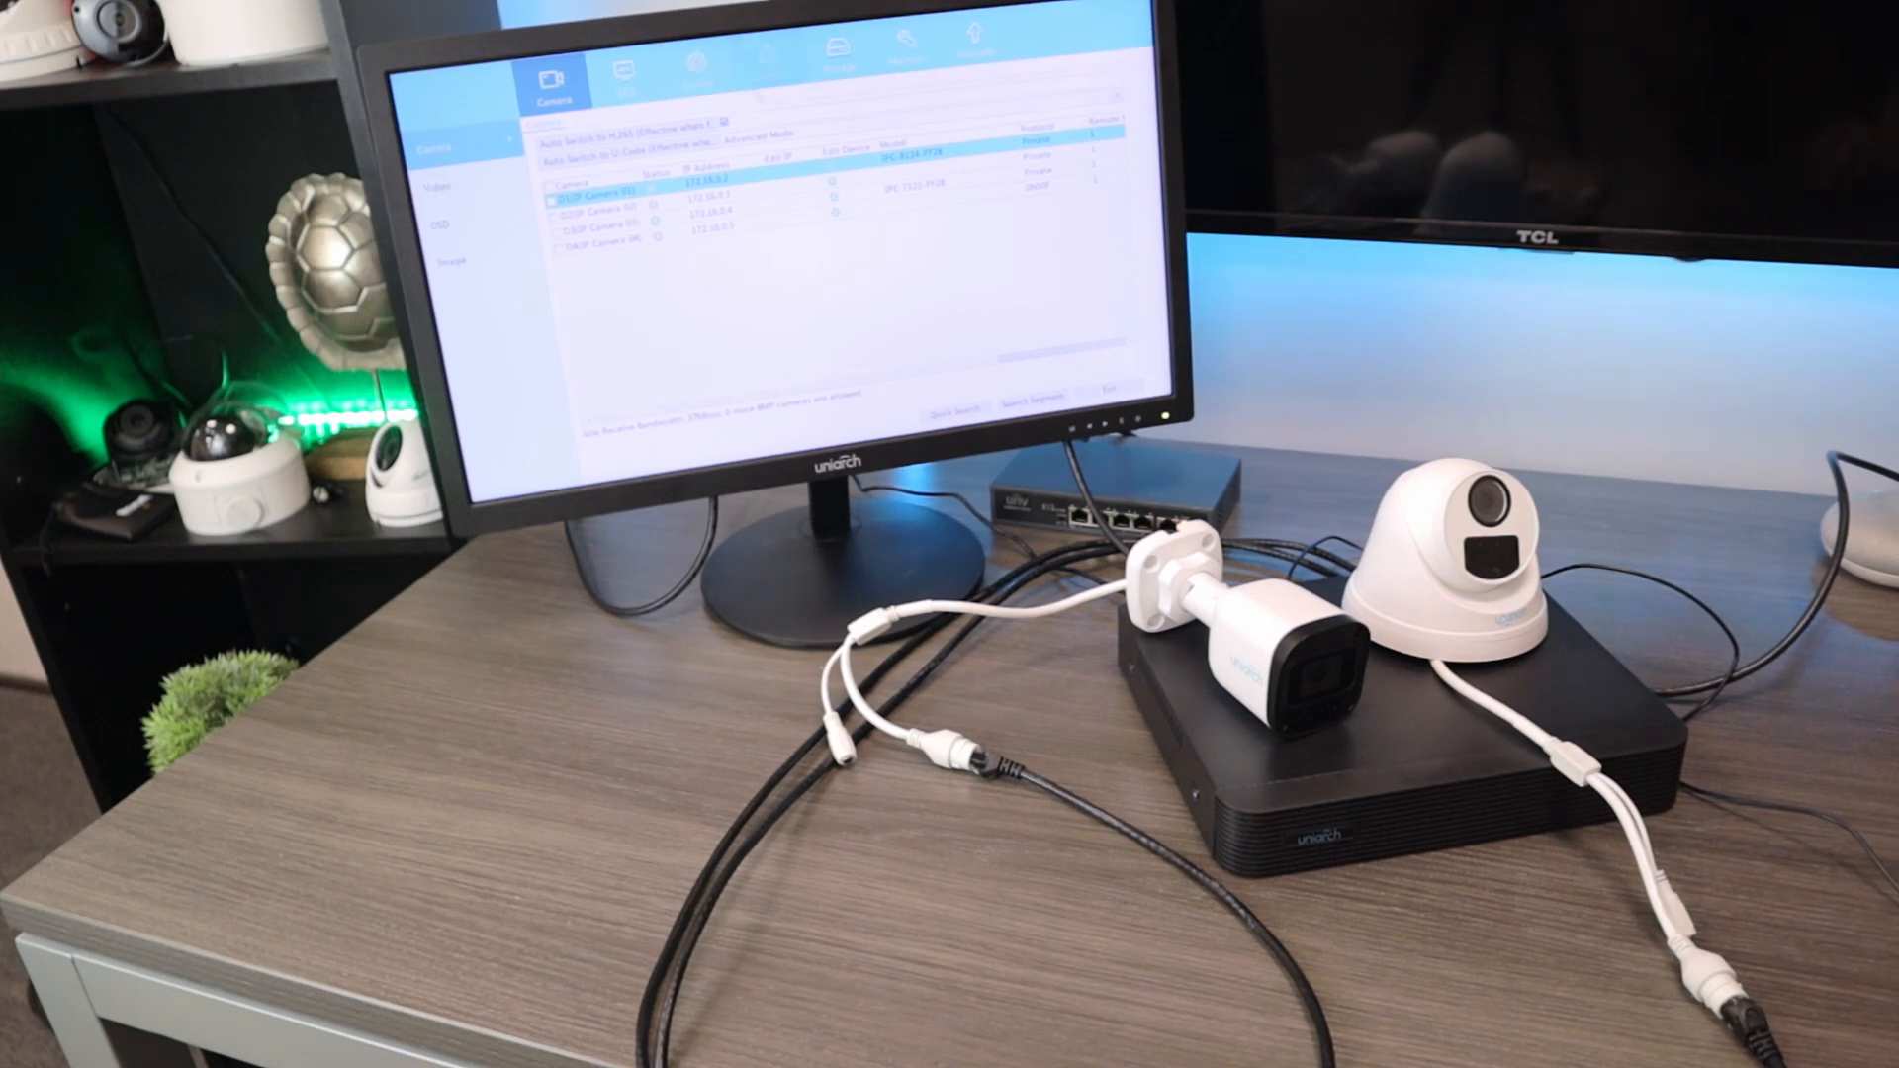
Leave the camera list and show the recorder's System > Network settings page
{"action": "left_click", "coordinate": [714, 55]}
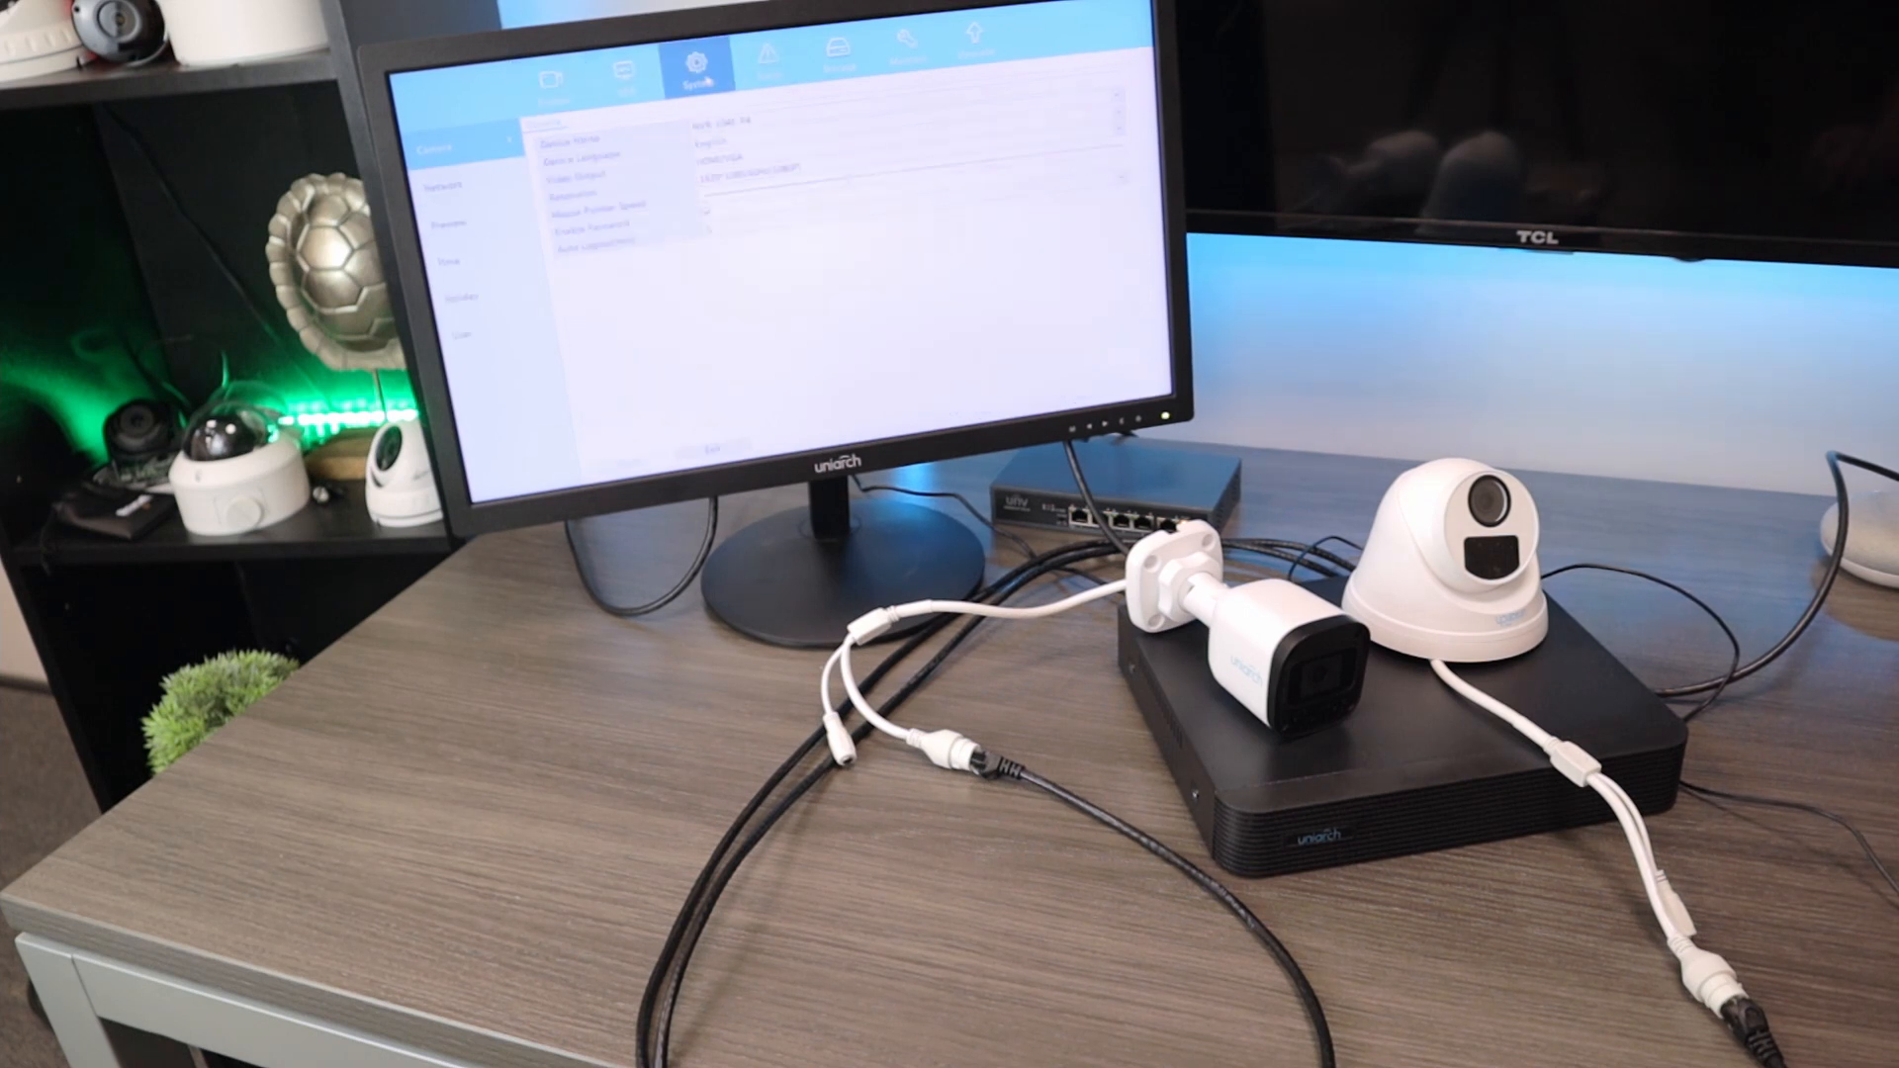
{"action": "left_click", "coordinate": [455, 184]}
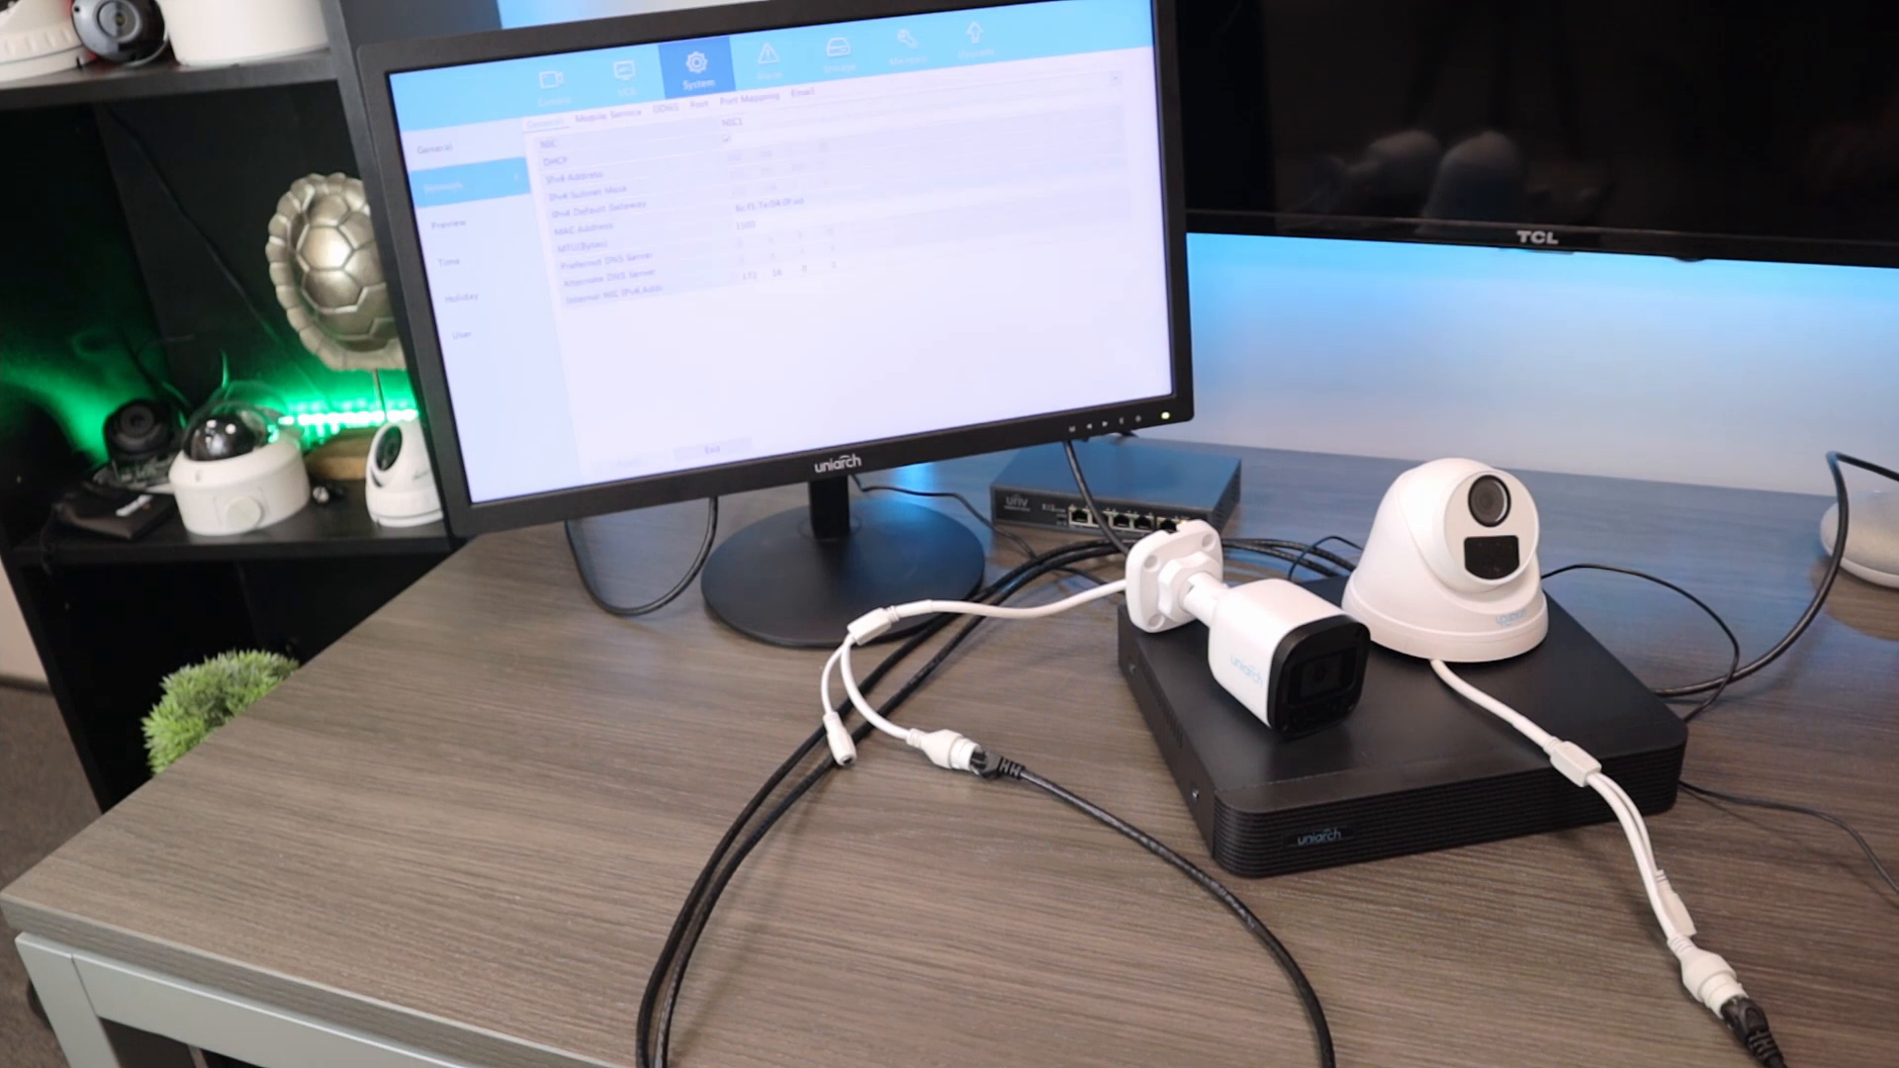